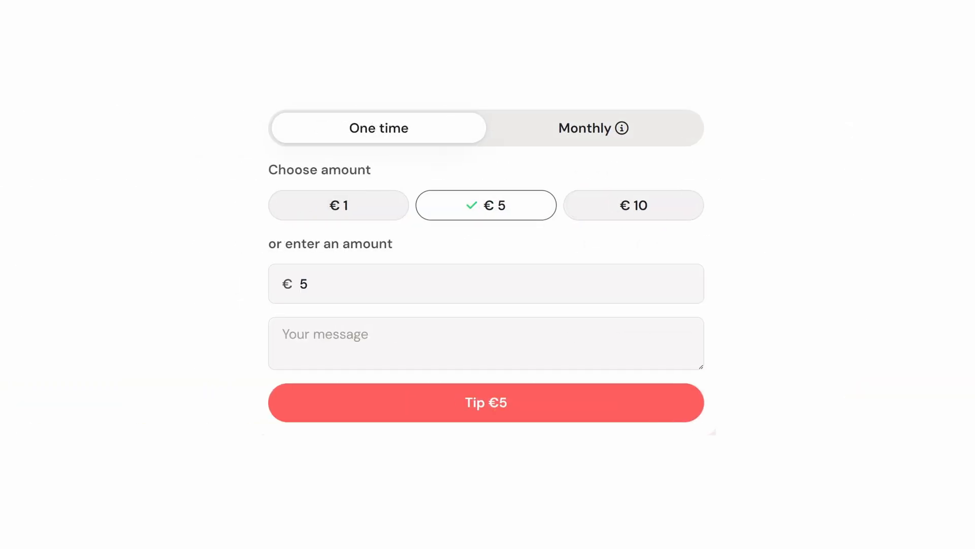
# Enter the value 10000000 while preparing the forest shot's node ahead of the LUT.
pyautogui.write('10000000')
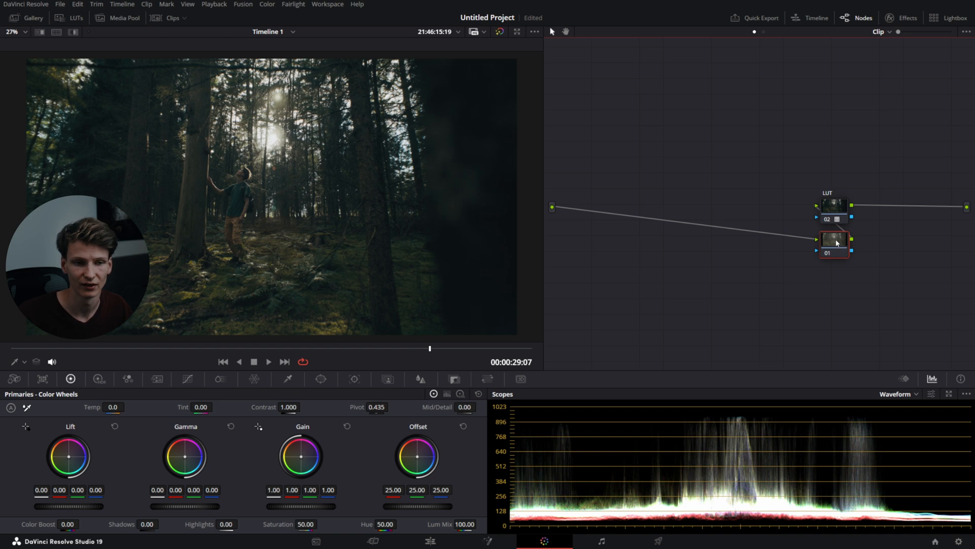
# Bring up the node's context menu to insert a serial node before it.
pyautogui.rightClick(835, 242)
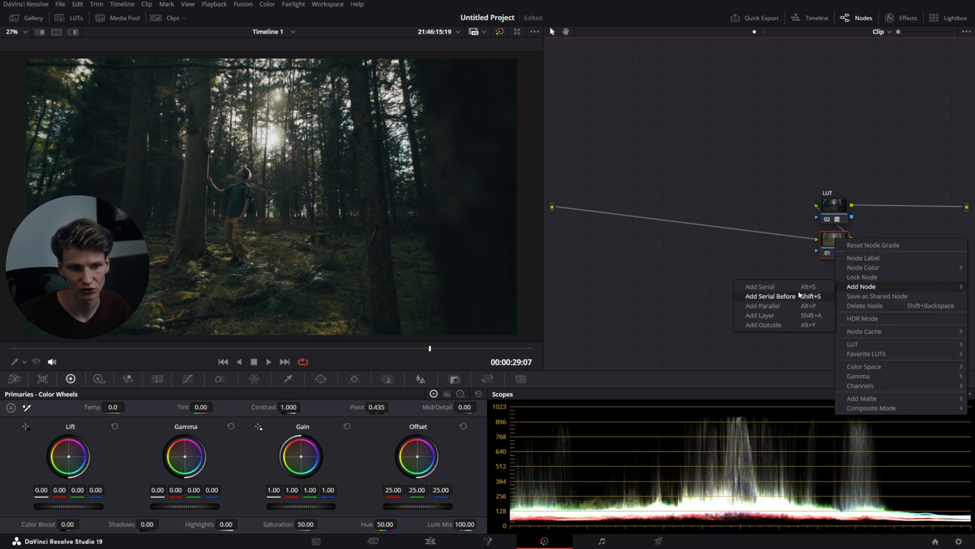
pyautogui.moveTo(711, 263)
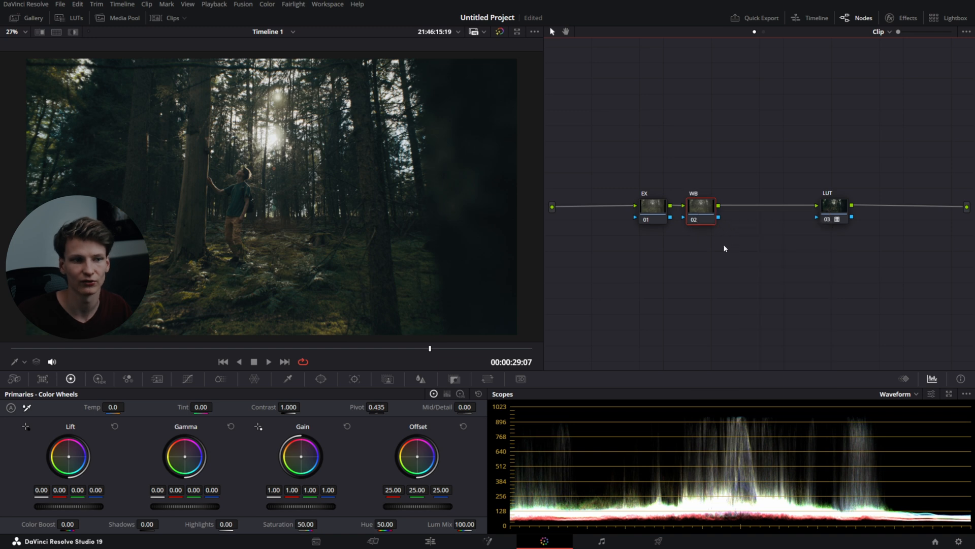
pyautogui.moveTo(652, 205)
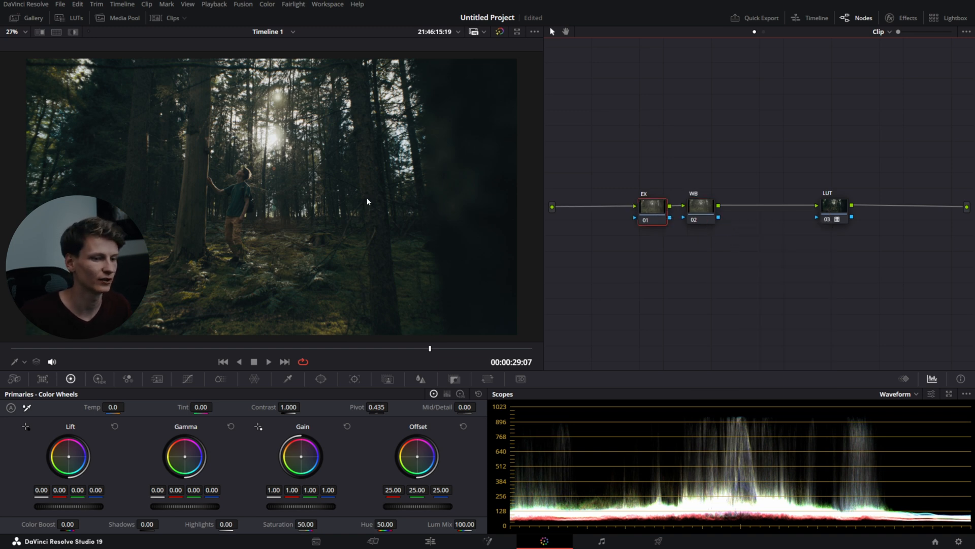
pyautogui.moveTo(724, 402)
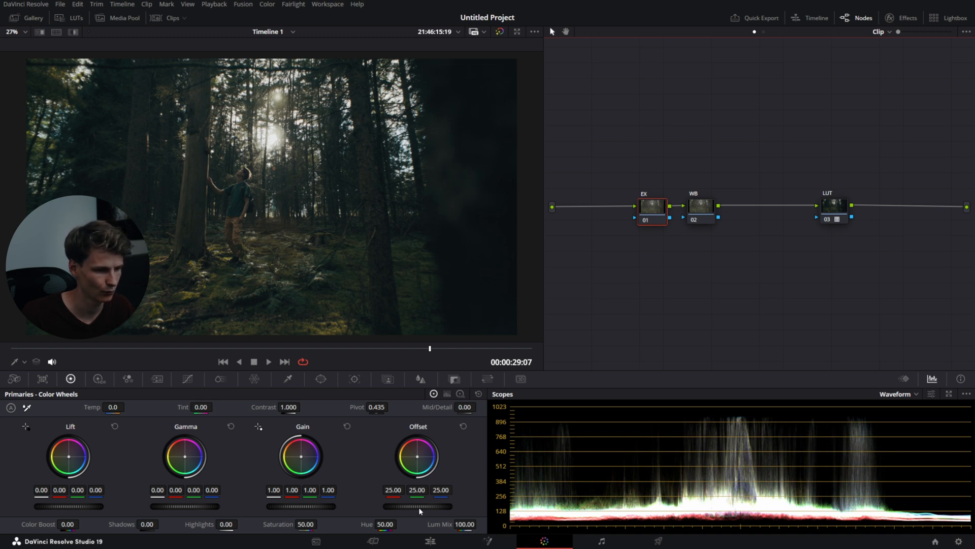
# Raise the EX node's Offset to brighten the forest shot, then bring it back to default.
pyautogui.moveTo(386, 506); pyautogui.dragTo(436, 506)
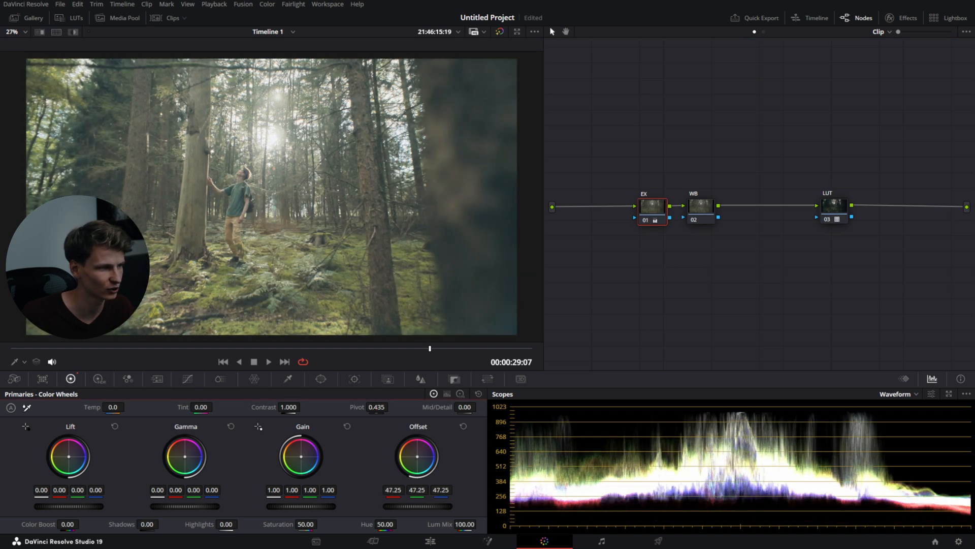
pyautogui.moveTo(429, 442); pyautogui.dragTo(414, 469)
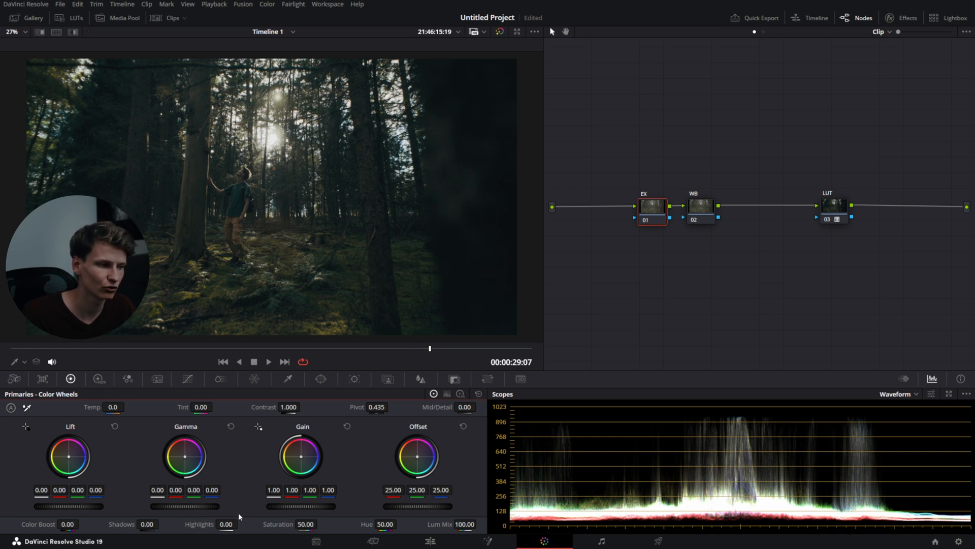
pyautogui.moveTo(323, 462)
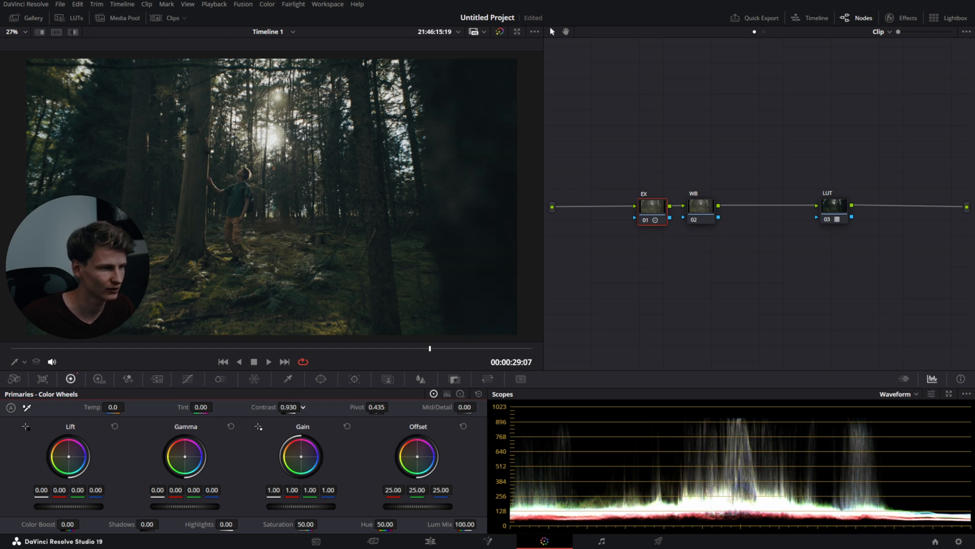
# Nudge the EX node's Contrast up and shift its Pivot before resetting both to default.
pyautogui.moveTo(299, 406); pyautogui.dragTo(310, 398)
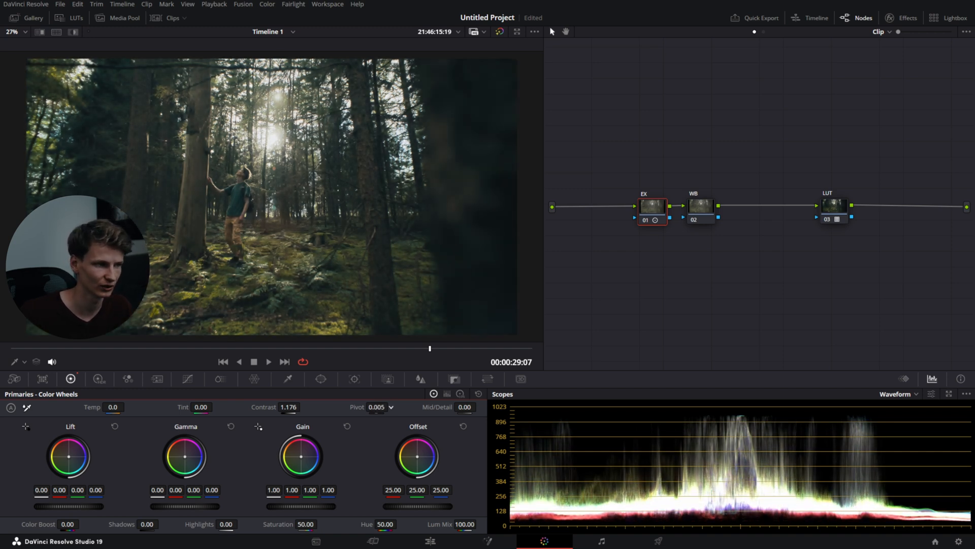
pyautogui.moveTo(379, 407); pyautogui.dragTo(399, 398)
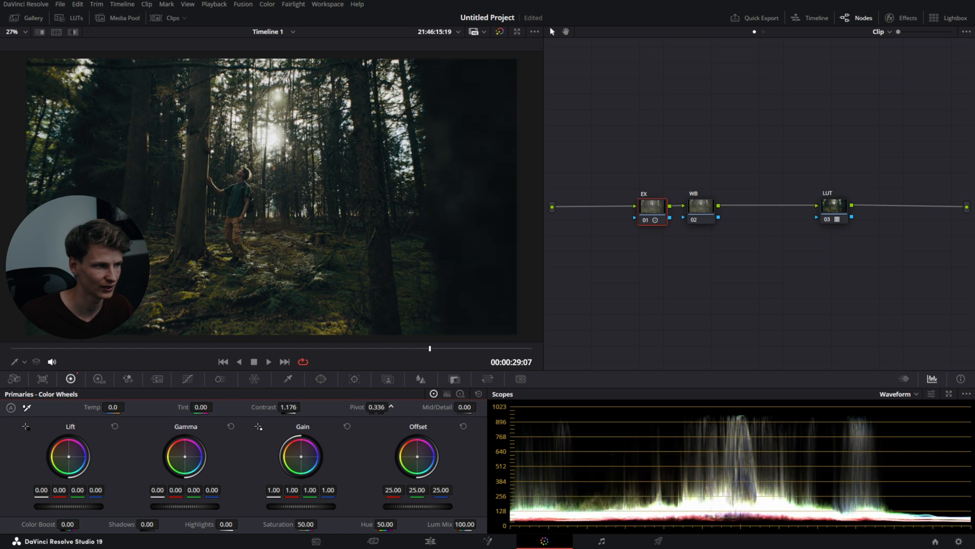
pyautogui.moveTo(376, 407); pyautogui.dragTo(386, 407)
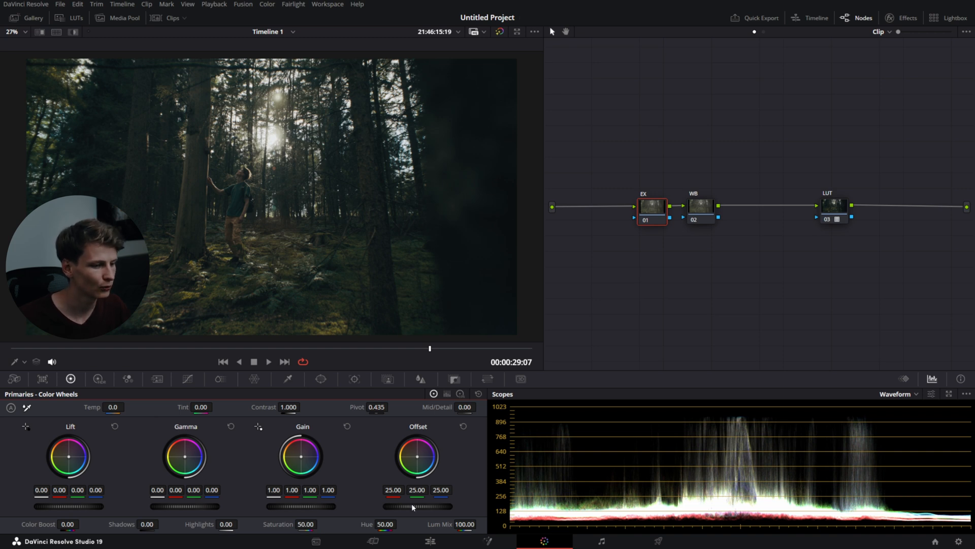
# Raise the EX node's Offset to 28.25 and nudge Gamma to 0.02 to brighten the shot.
pyautogui.moveTo(410, 506); pyautogui.dragTo(425, 506)
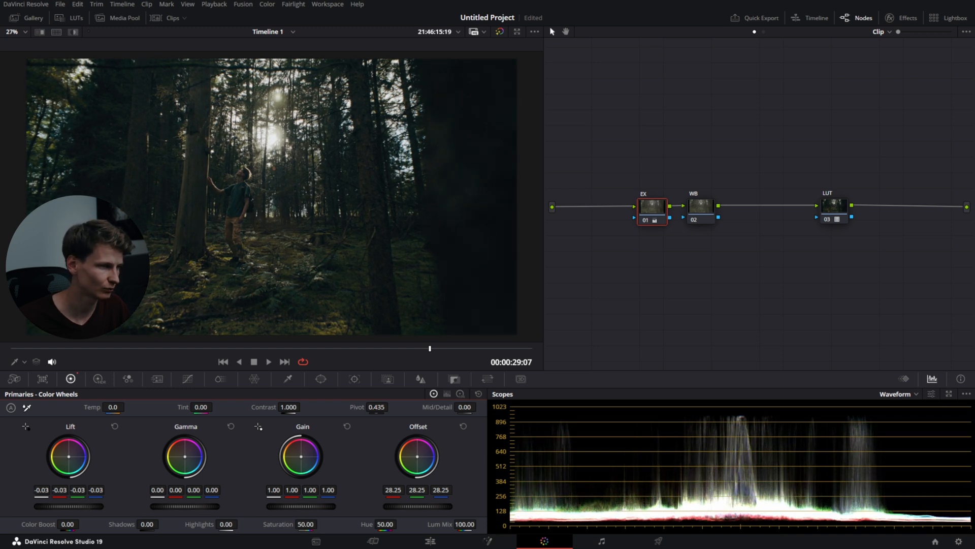
pyautogui.moveTo(196, 520)
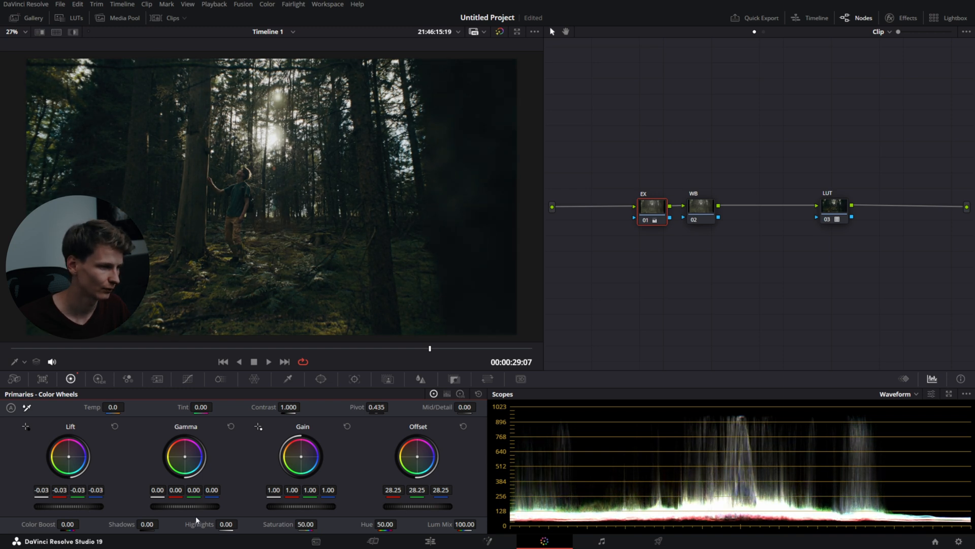
pyautogui.moveTo(185, 457); pyautogui.dragTo(185, 448)
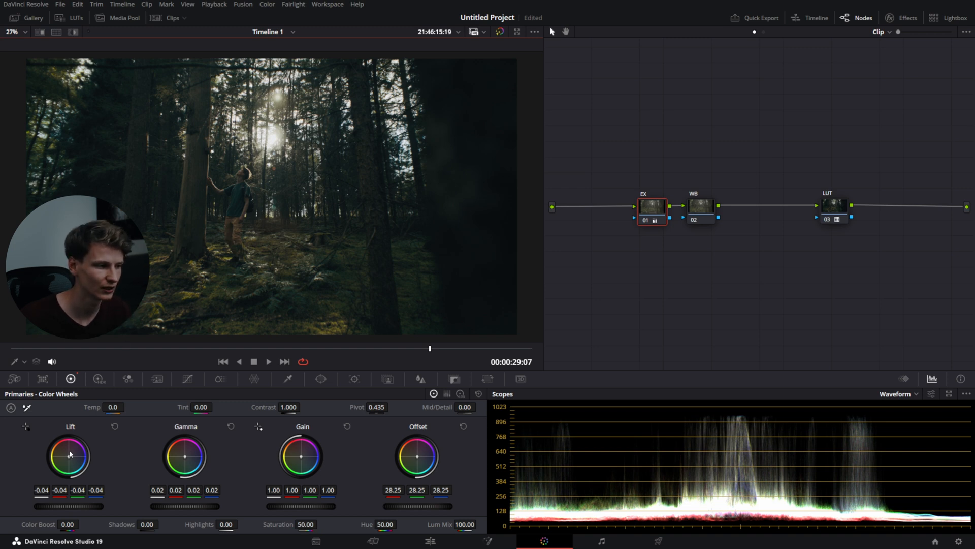
# Make the WB node (02) the active node for grading, leaving EX's brightening intact.
pyautogui.moveTo(70, 454); pyautogui.dragTo(65, 459)
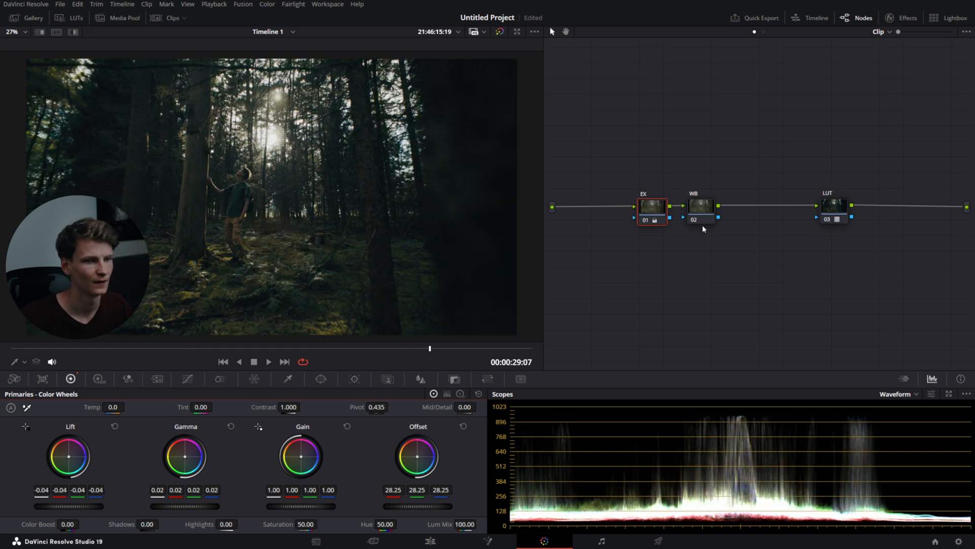
pyautogui.click(700, 206)
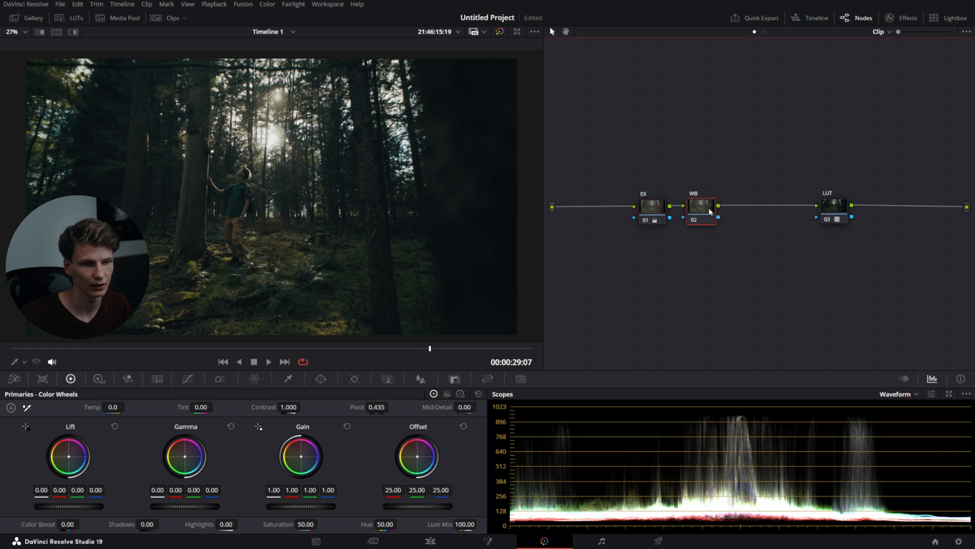